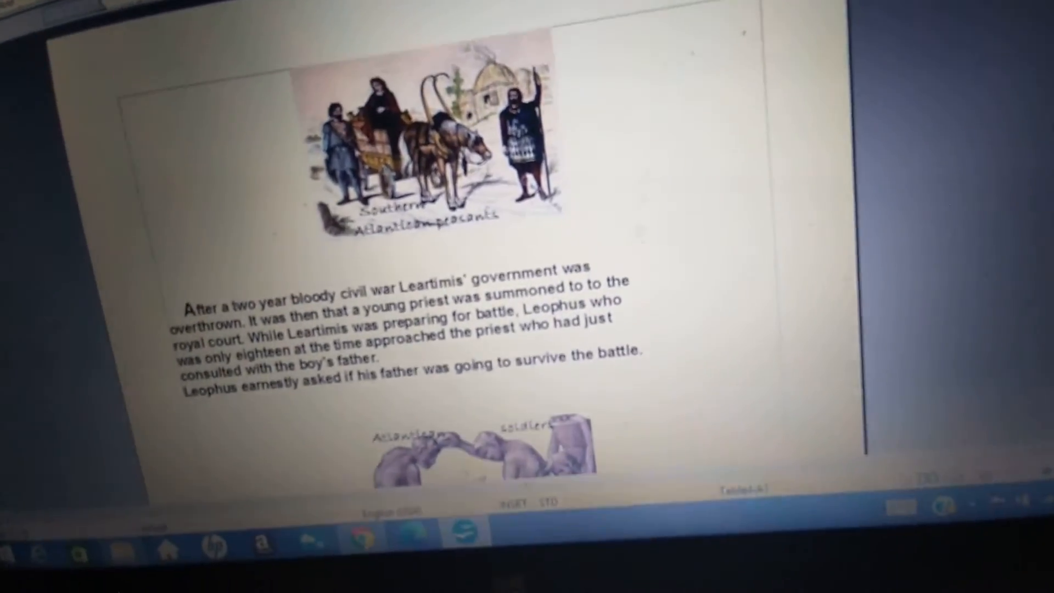
pyautogui.scroll(-3)
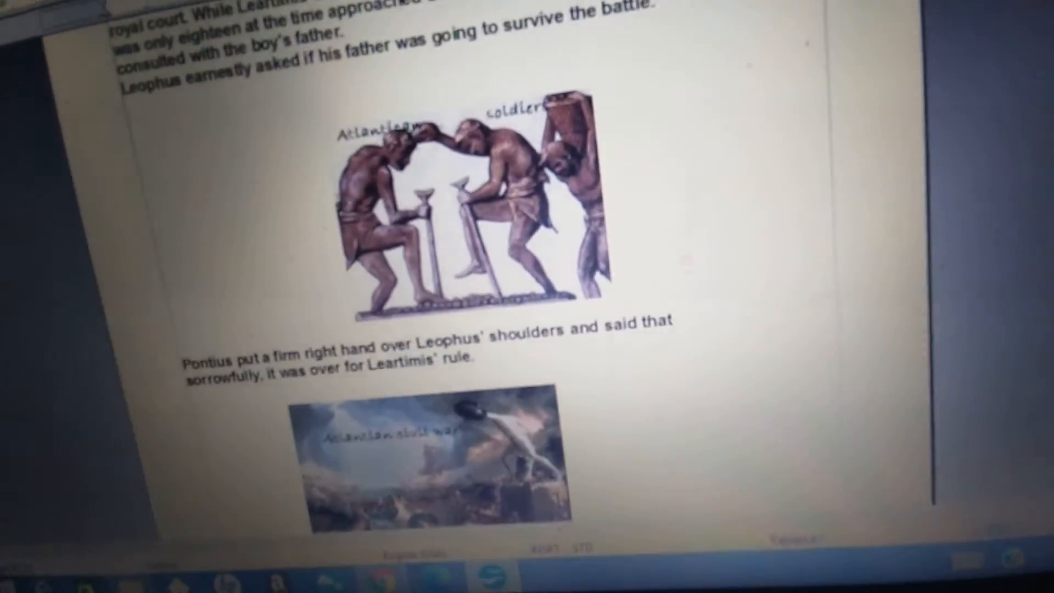
pyautogui.scroll(-3)
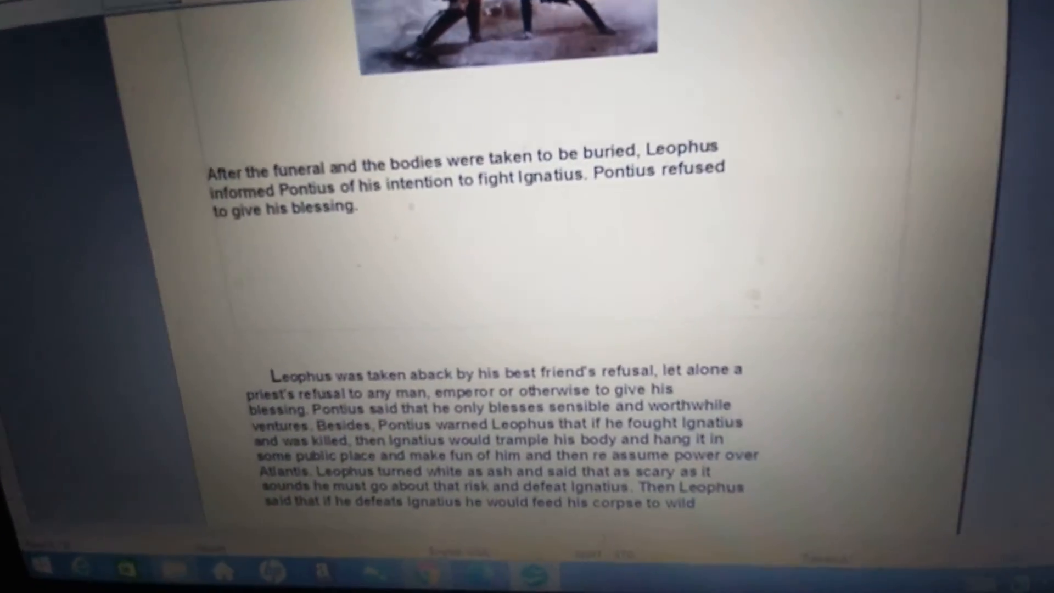
pyautogui.scroll(-3)
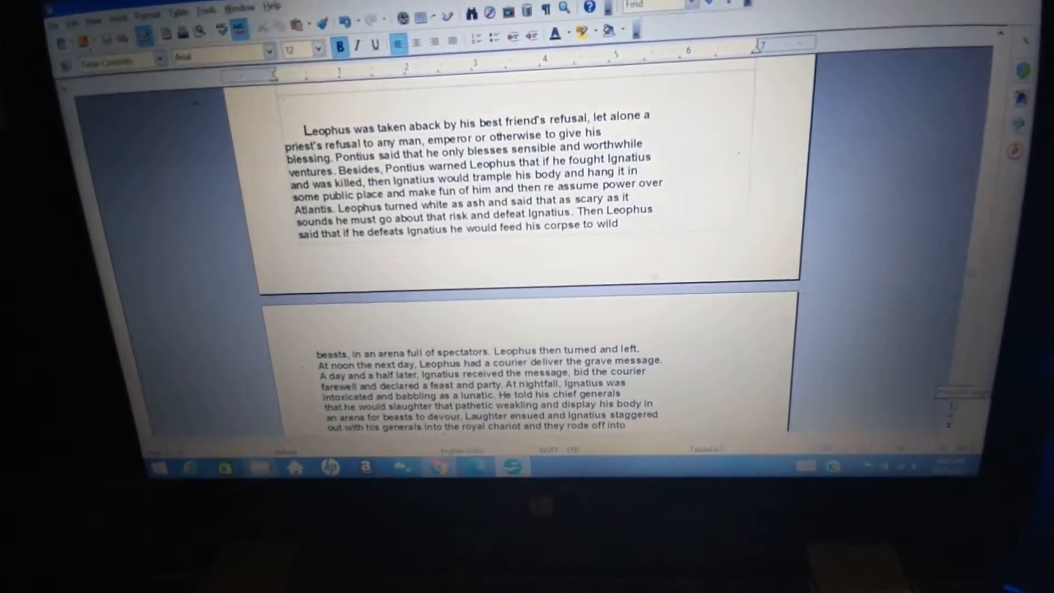
pyautogui.scroll(-3)
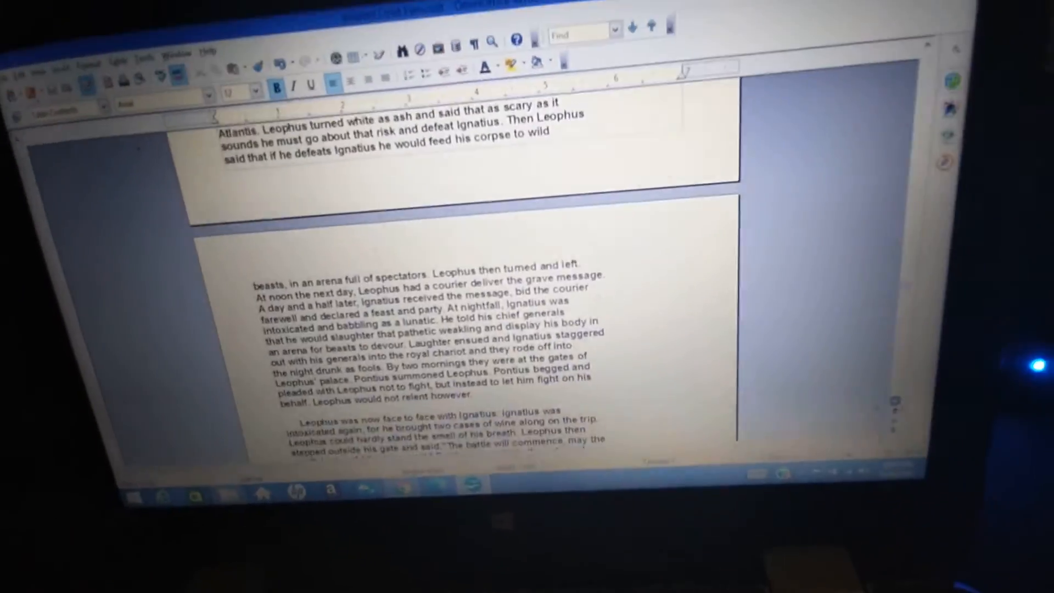
pyautogui.scroll(-3)
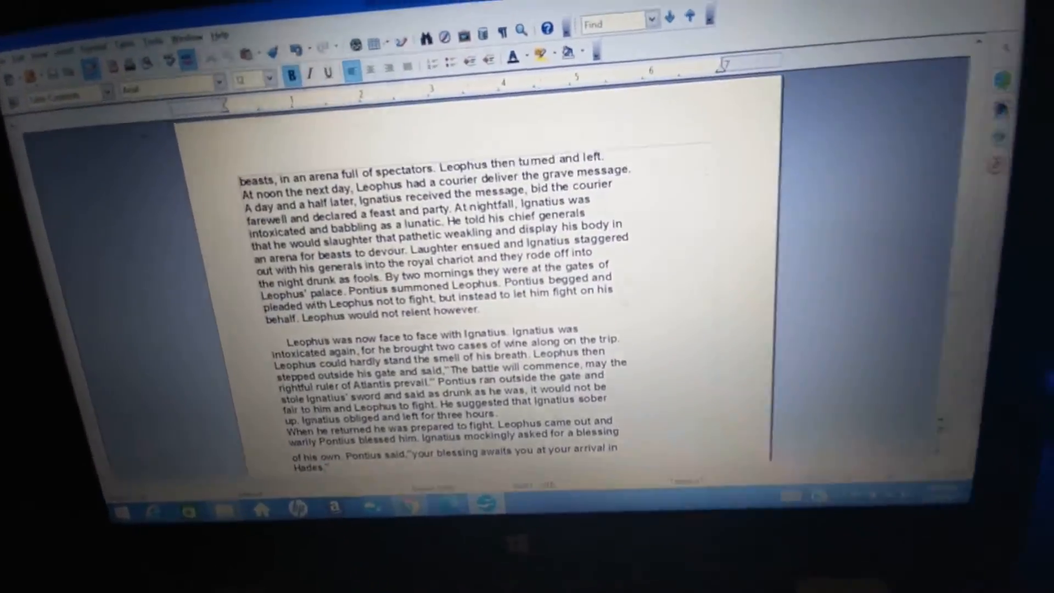